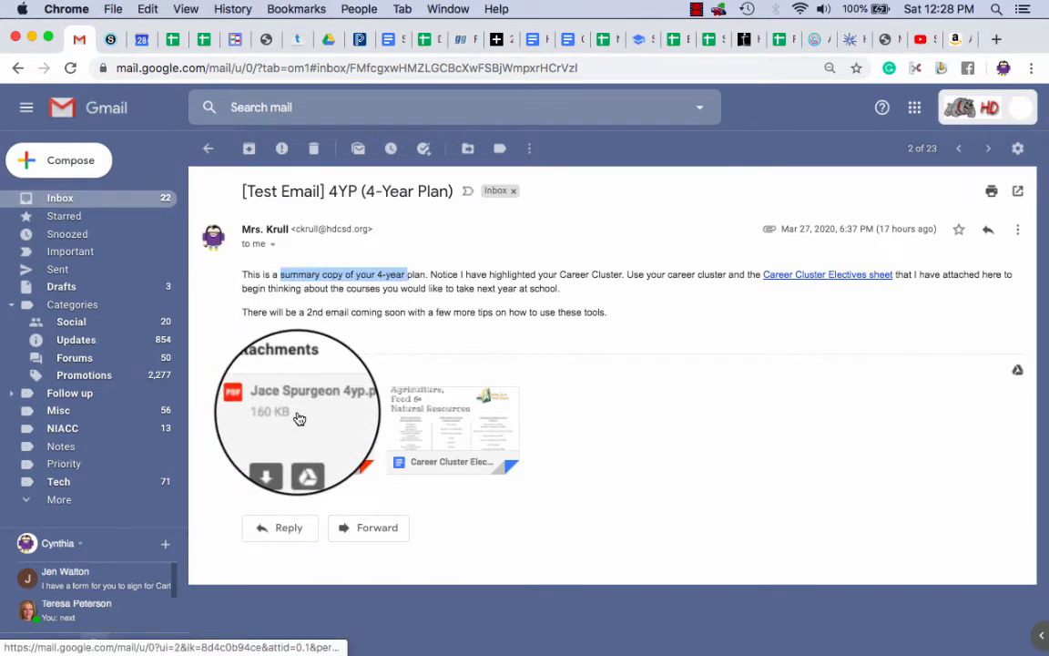
View the 4-year plan PDF summary attached to the 4YP test email.
{"action": "left_click", "coordinate": [299, 417]}
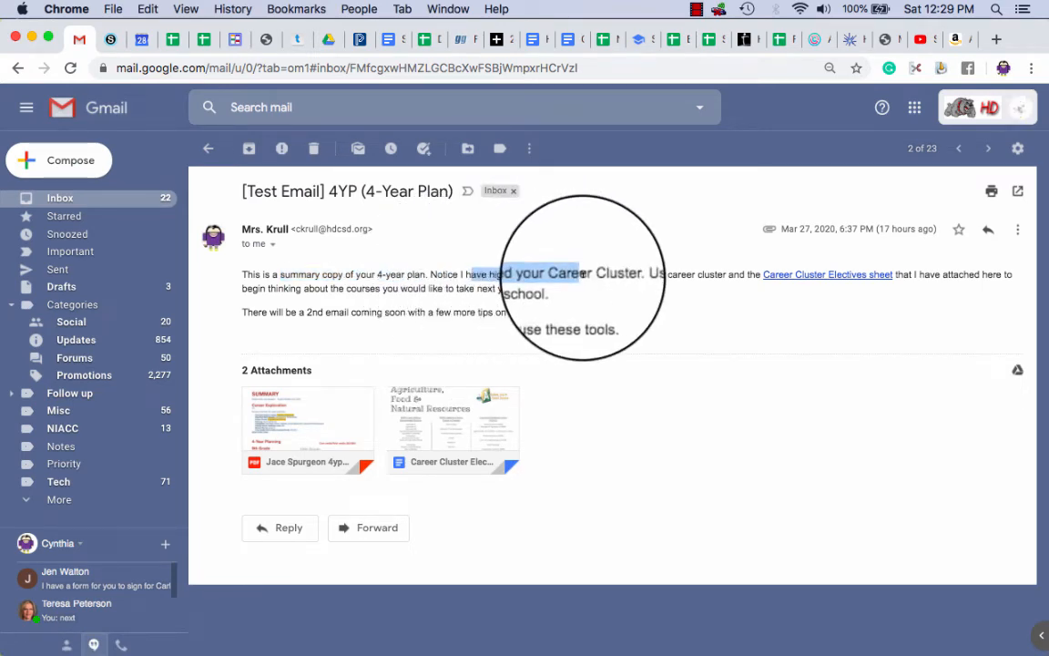
{"action": "left_click", "coordinate": [306, 428]}
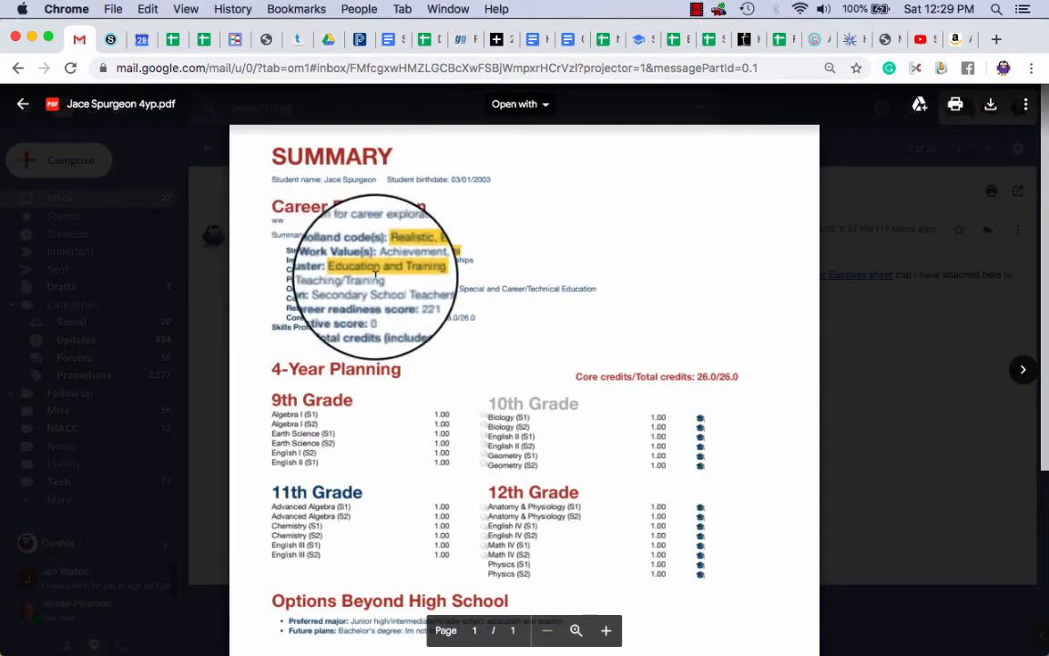
{"action": "mouse_move", "coordinate": [273, 168]}
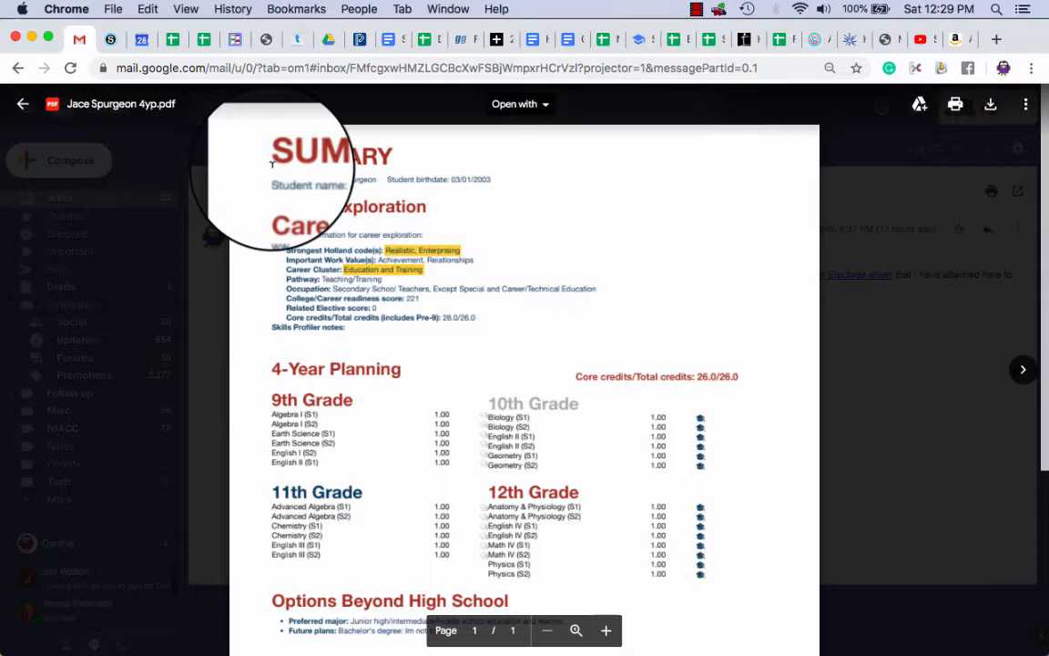
Leave the PDF preview via the back arrow, returning to the email with its two attachments.
{"action": "left_click", "coordinate": [22, 102]}
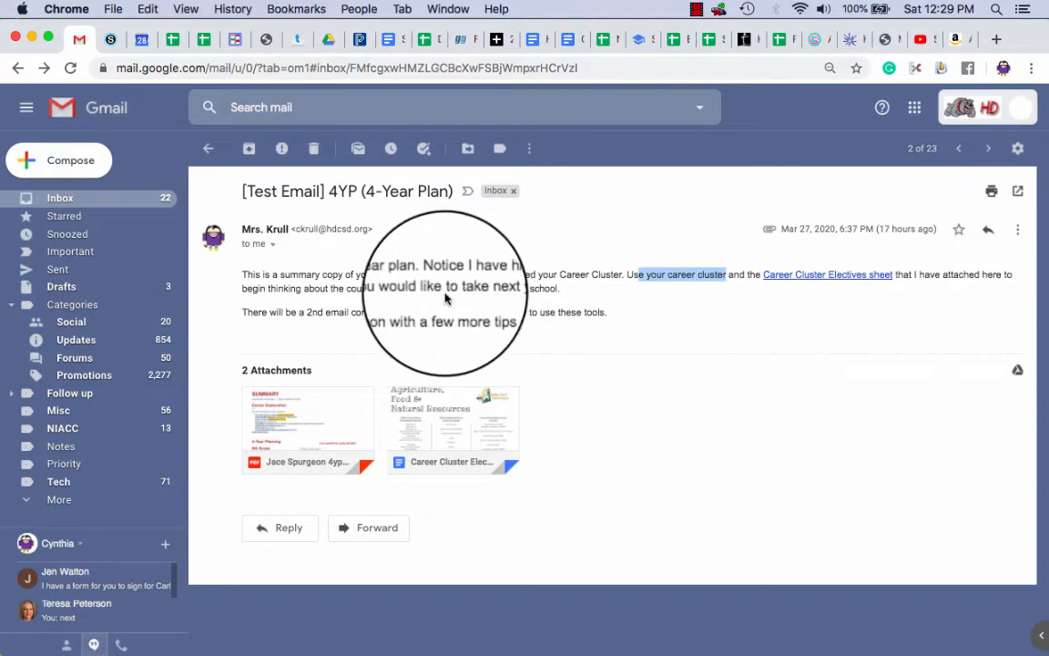
Follow the email's Career Cluster Electives link to its Google Doc (Agriculture, Food & Natural Resources page).
{"action": "left_click", "coordinate": [306, 428]}
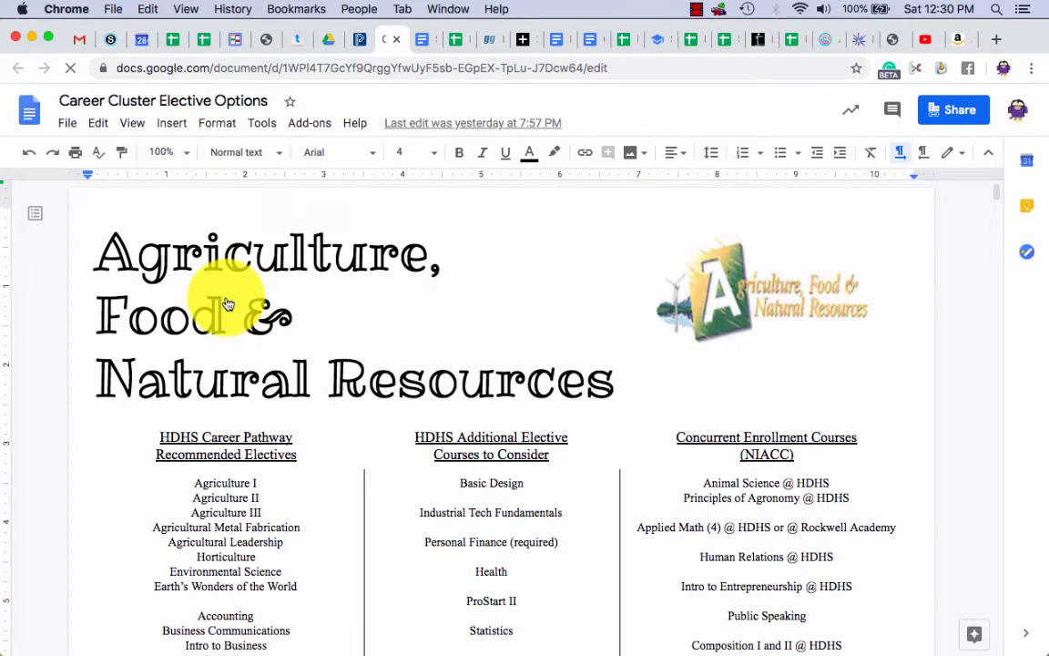
{"action": "mouse_move", "coordinate": [310, 355]}
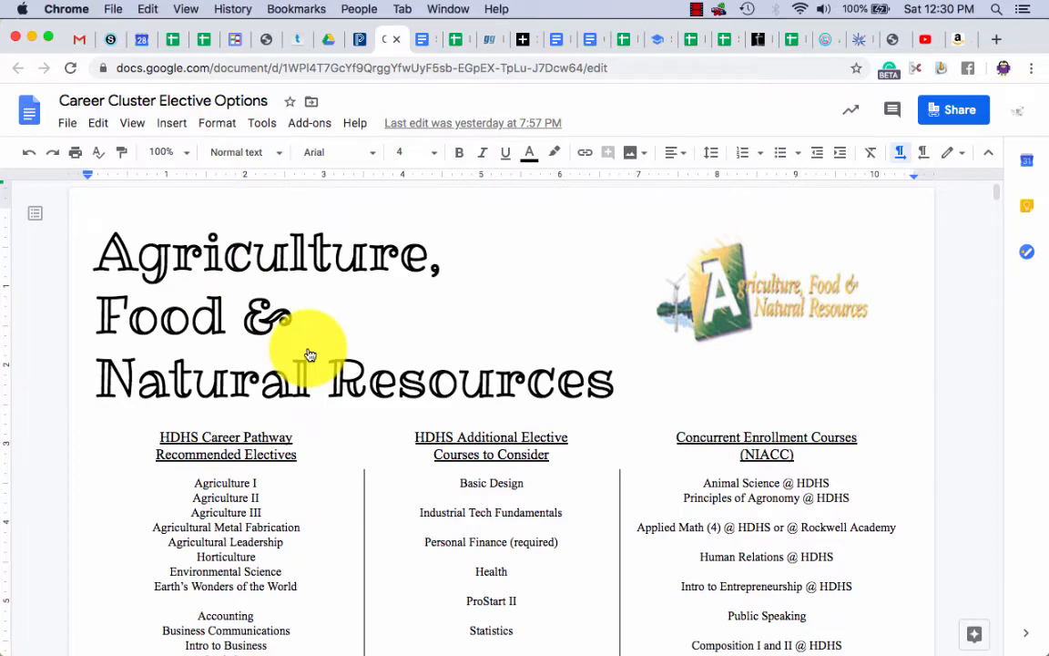
Scroll past several cluster pages down to the Education & Training recommended electives.
{"action": "scroll", "scroll_direction": "down", "scroll_amount": 3}
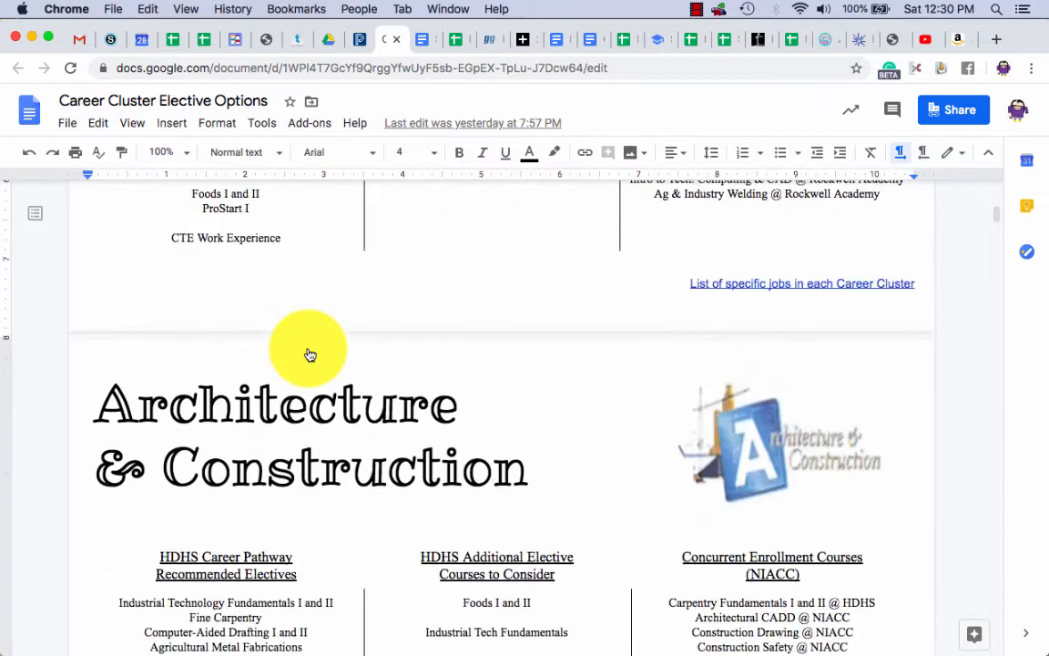
{"action": "scroll", "scroll_direction": "down", "scroll_amount": 3}
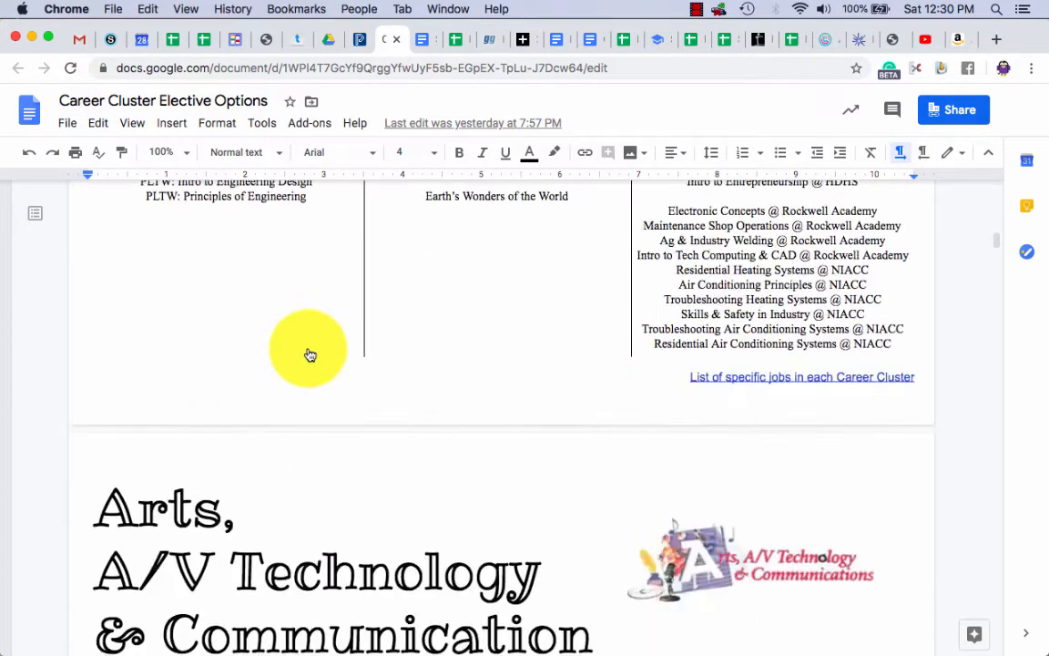
{"action": "scroll", "scroll_direction": "down", "scroll_amount": 3}
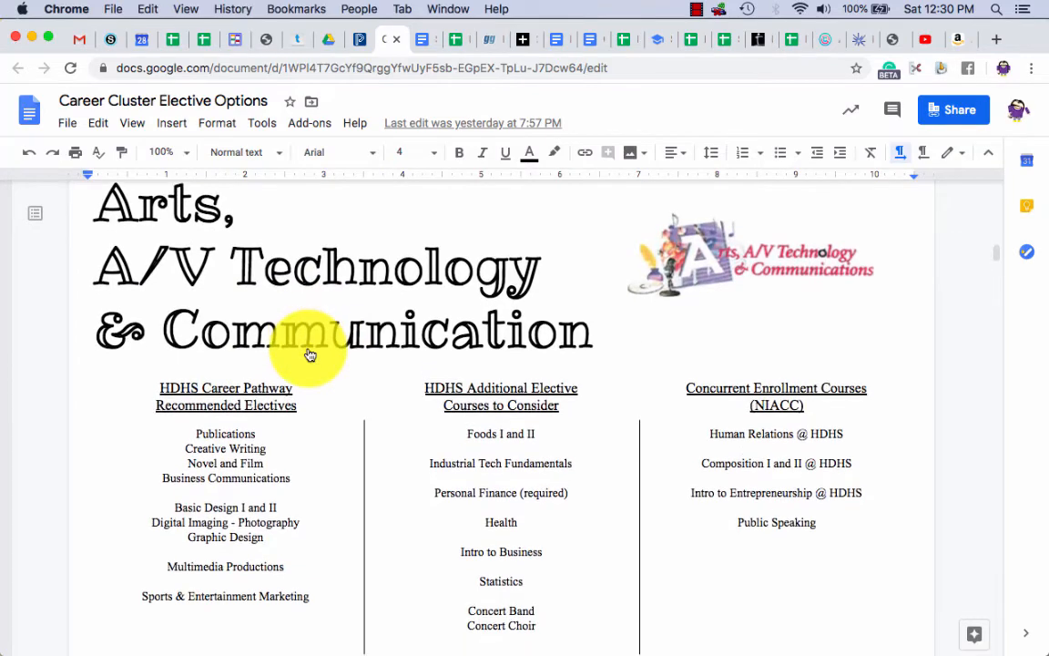
{"action": "scroll", "scroll_direction": "down", "scroll_amount": 3}
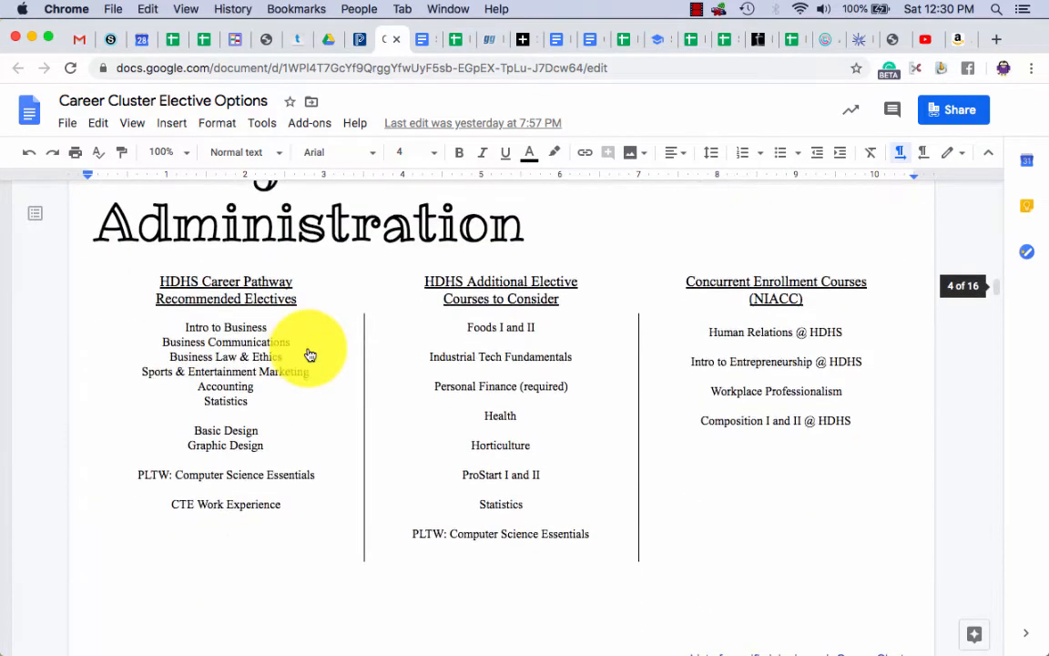
{"action": "scroll", "scroll_direction": "down", "scroll_amount": 3}
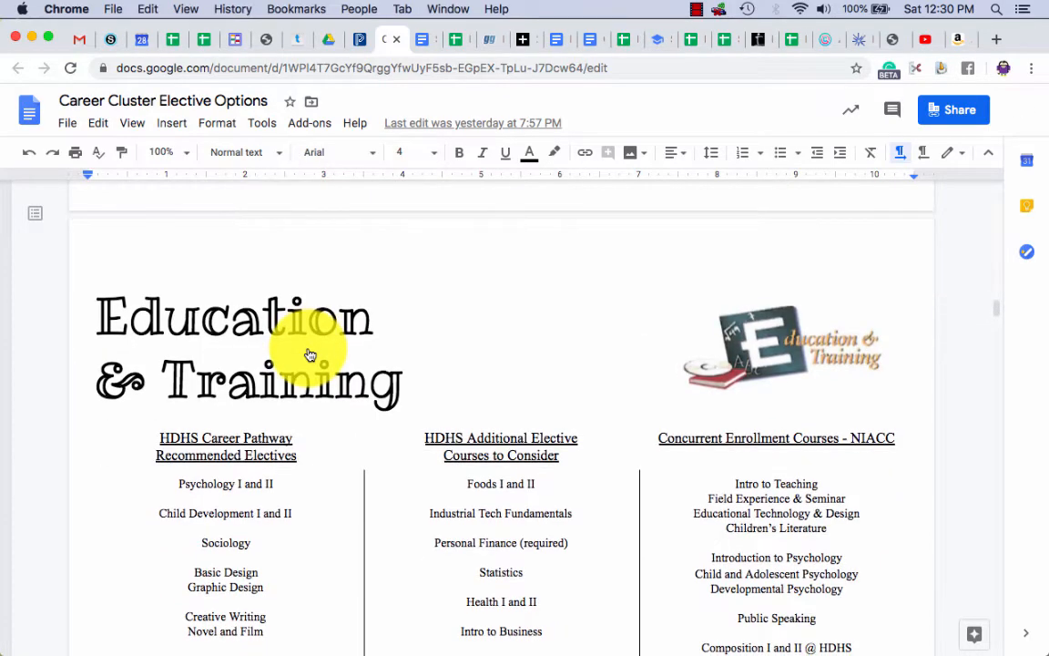
{"action": "scroll", "scroll_direction": "down", "scroll_amount": 3}
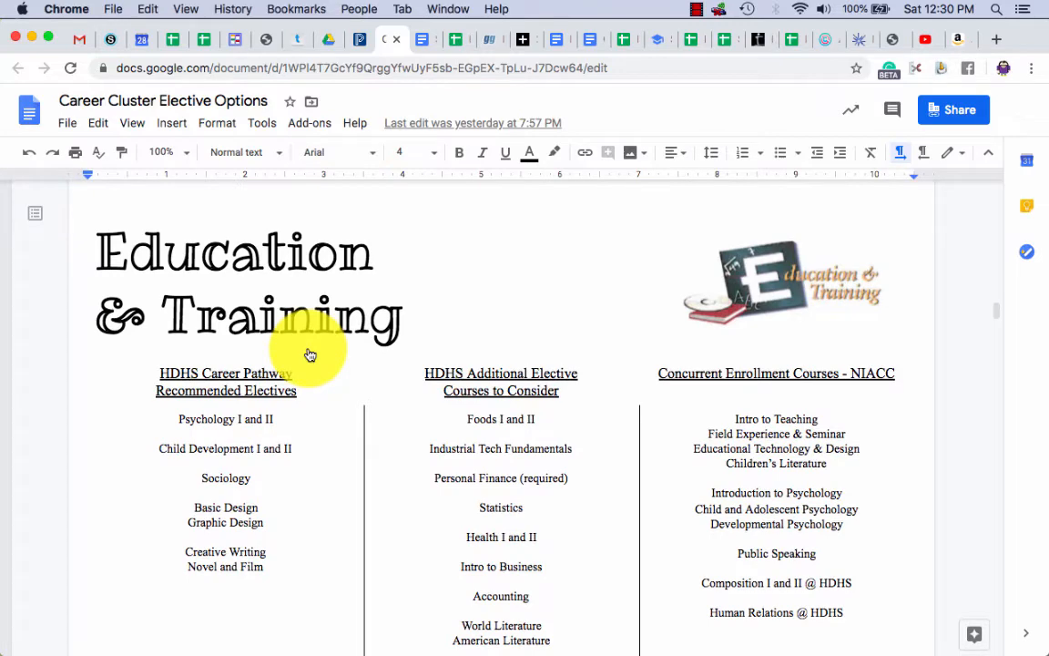
{"action": "scroll", "scroll_direction": "down", "scroll_amount": 3}
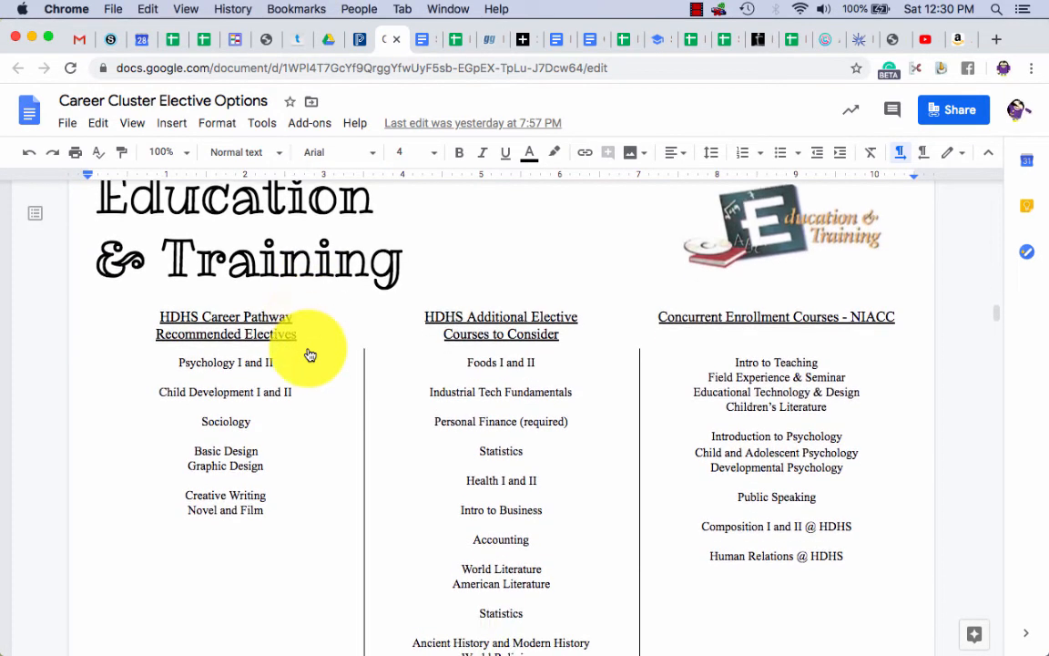
{"action": "scroll", "scroll_direction": "down", "scroll_amount": 3}
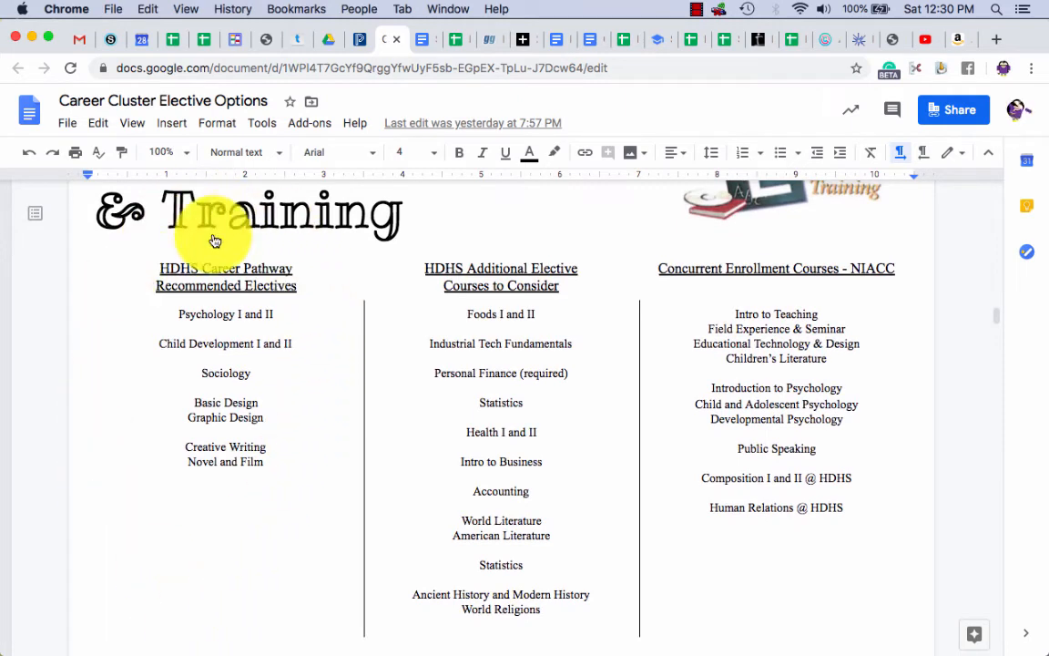
{"action": "mouse_move", "coordinate": [277, 492]}
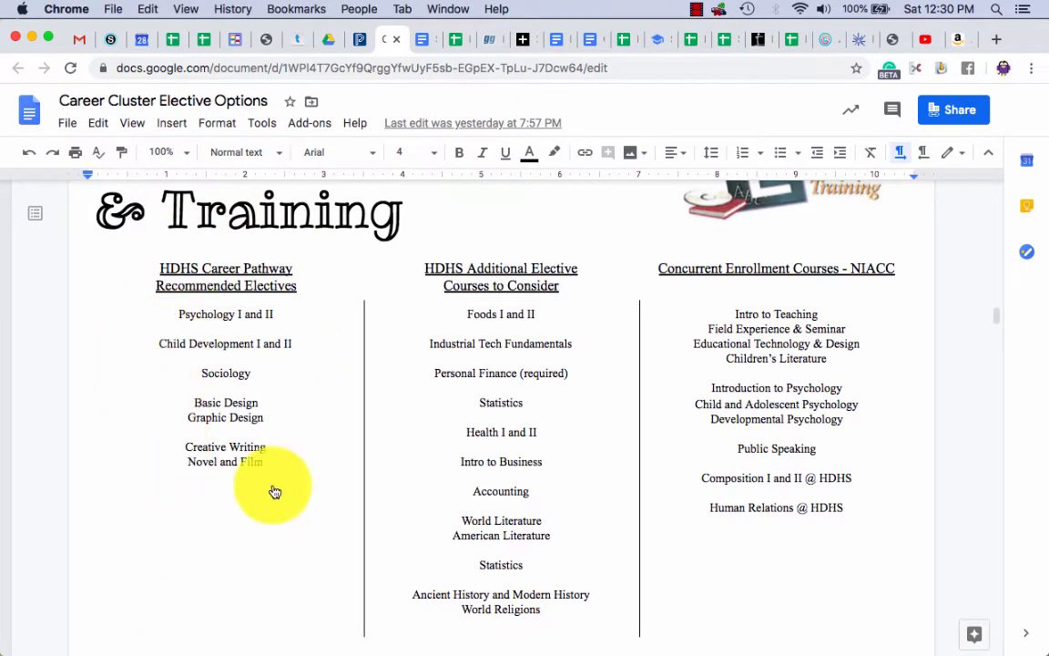
{"action": "mouse_move", "coordinate": [266, 211]}
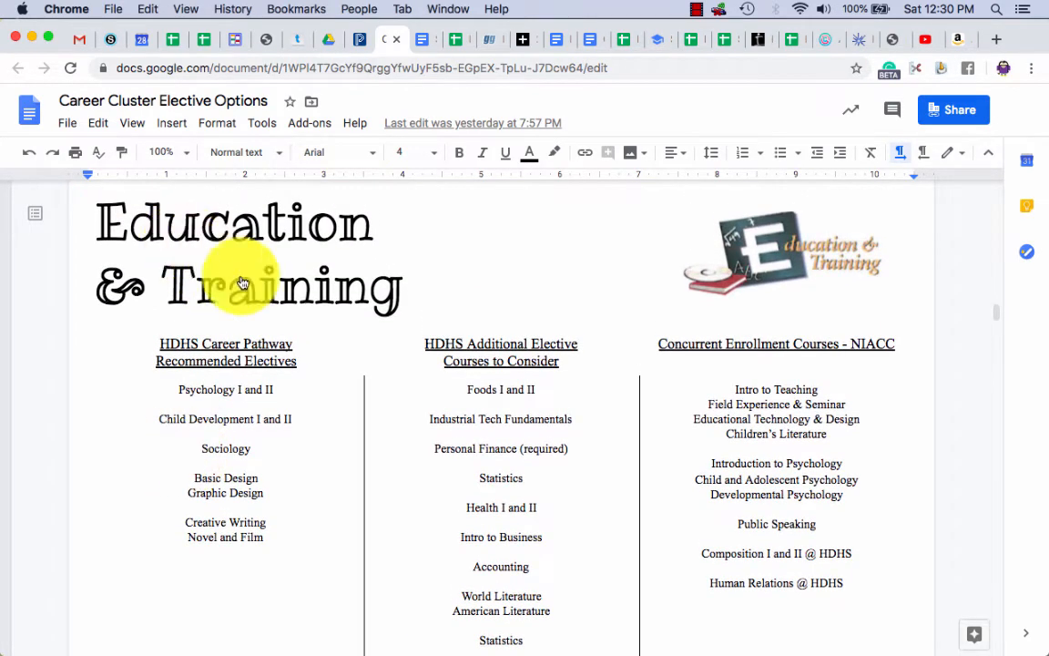
Review Education & Training's recommended, additional and concurrent enrollment course lists.
{"action": "scroll", "scroll_direction": "down", "scroll_amount": 3}
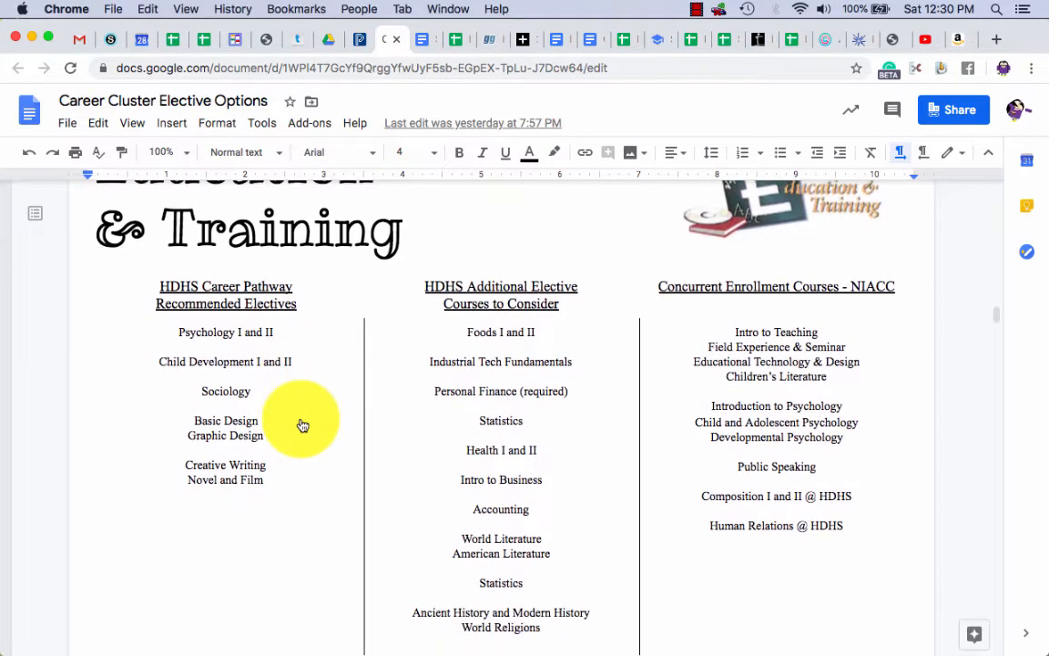
{"action": "scroll", "scroll_direction": "down", "scroll_amount": 3}
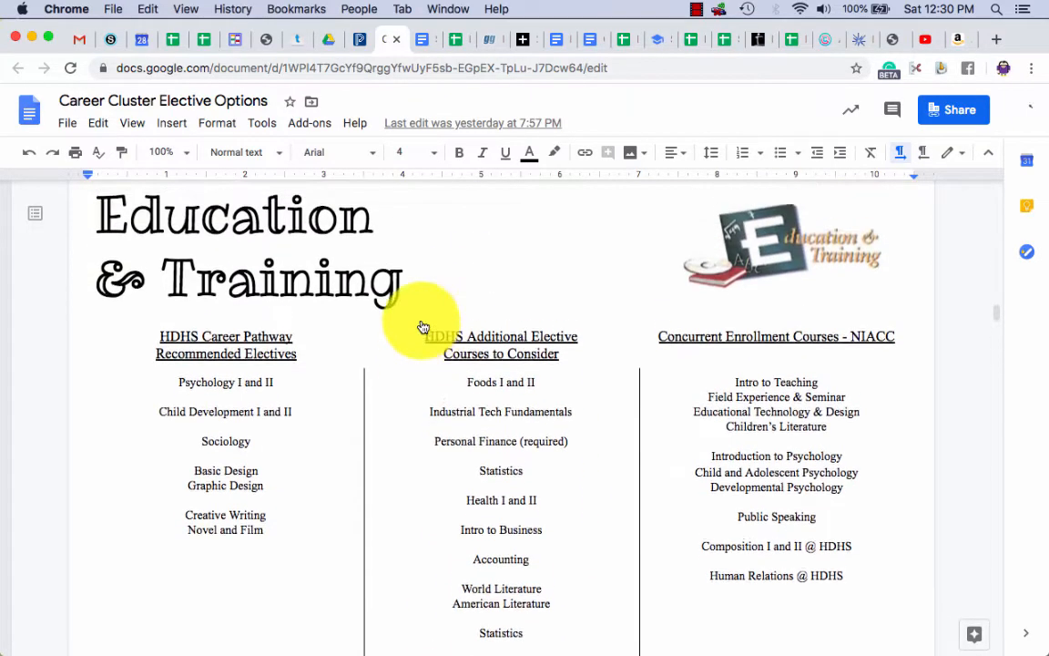
{"action": "scroll", "scroll_direction": "down", "scroll_amount": 3}
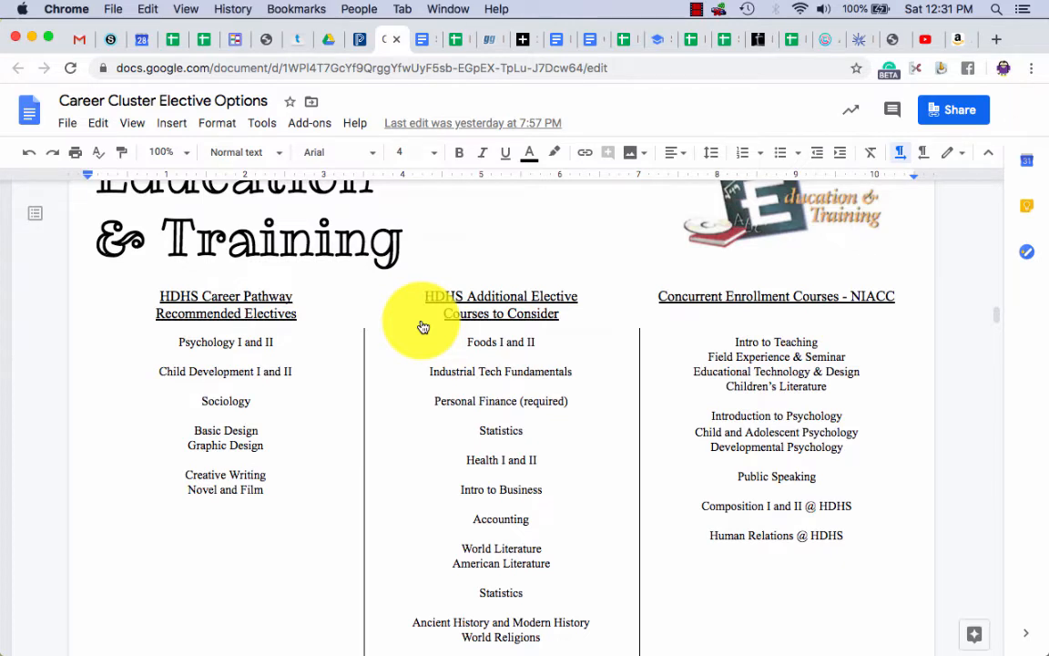
{"action": "mouse_move", "coordinate": [538, 306]}
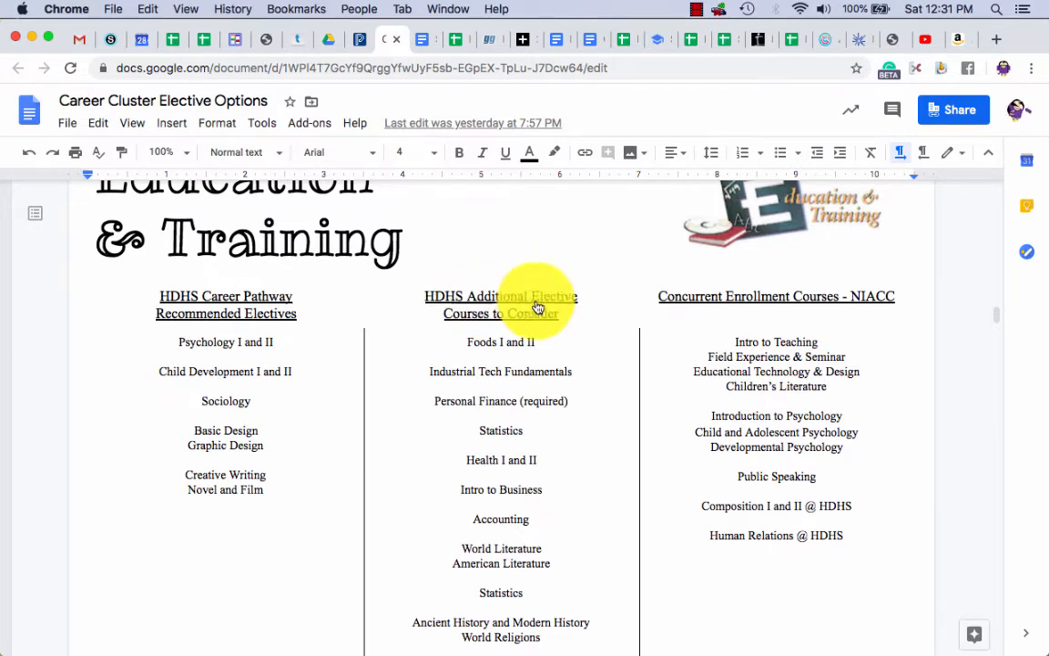
{"action": "mouse_move", "coordinate": [847, 355]}
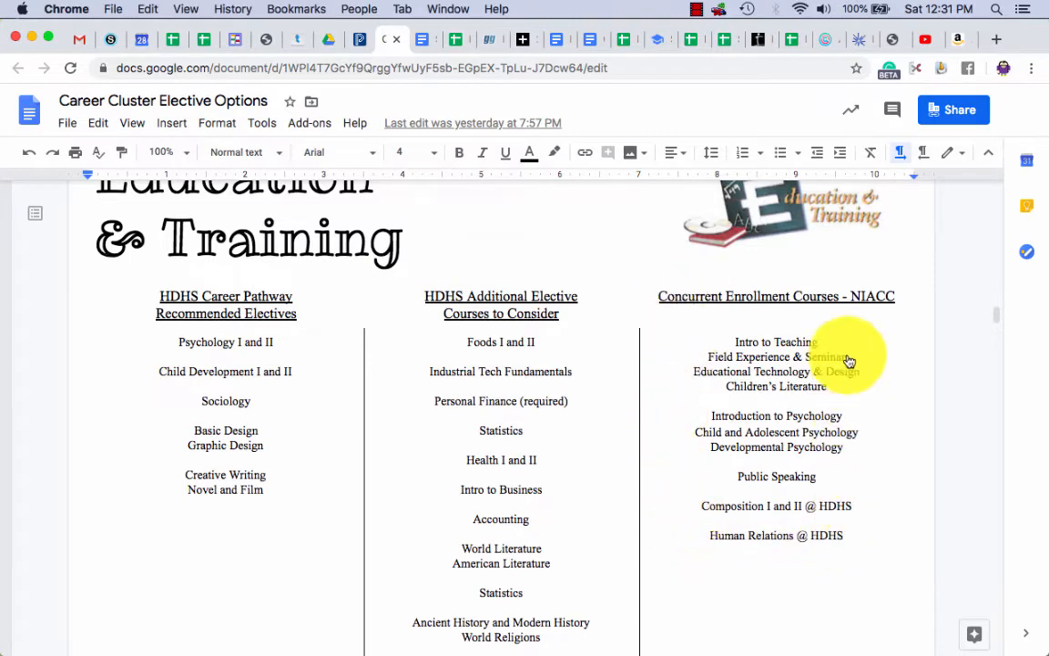
{"action": "mouse_move", "coordinate": [725, 397]}
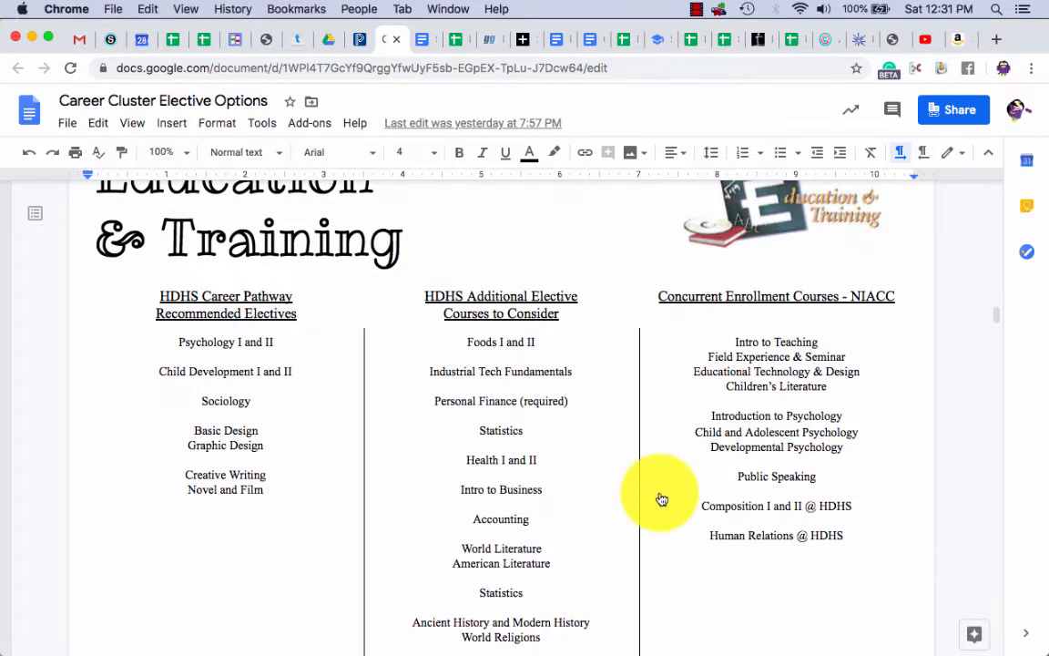
{"action": "mouse_move", "coordinate": [772, 514]}
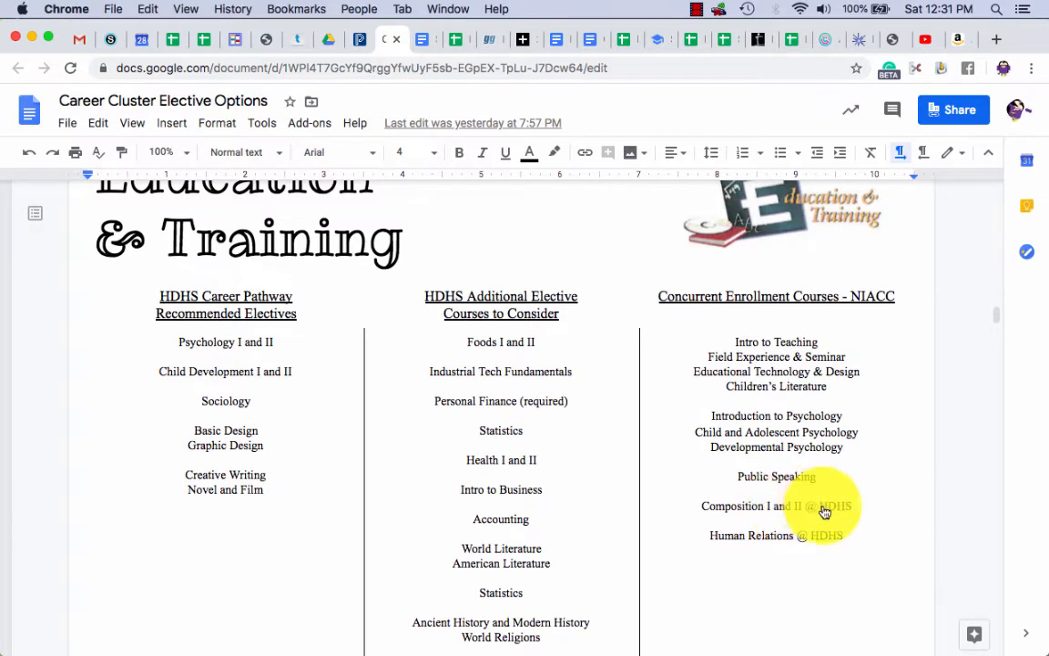
{"action": "mouse_move", "coordinate": [846, 514]}
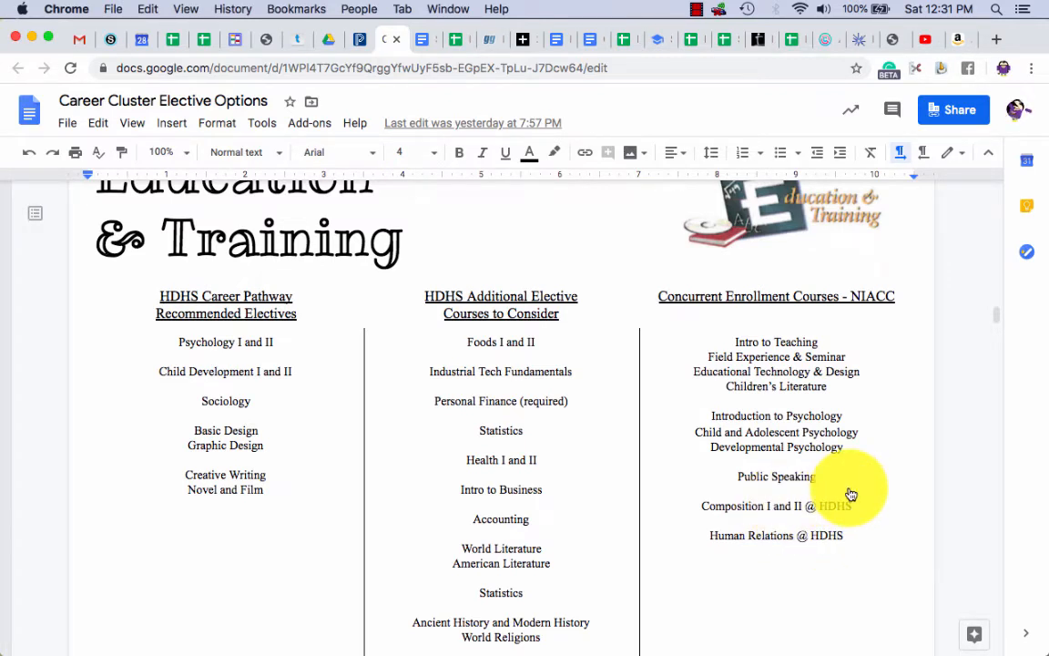
{"action": "mouse_move", "coordinate": [834, 498]}
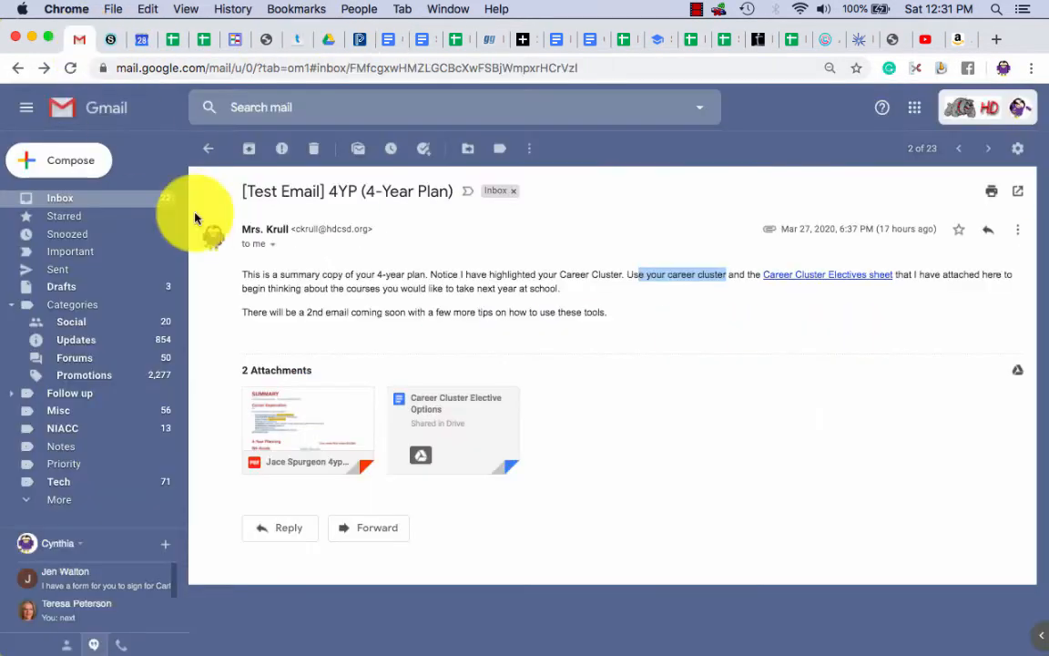
Reopen the Career Cluster Elective Options doc from the email's attachments area.
{"action": "left_click", "coordinate": [308, 428]}
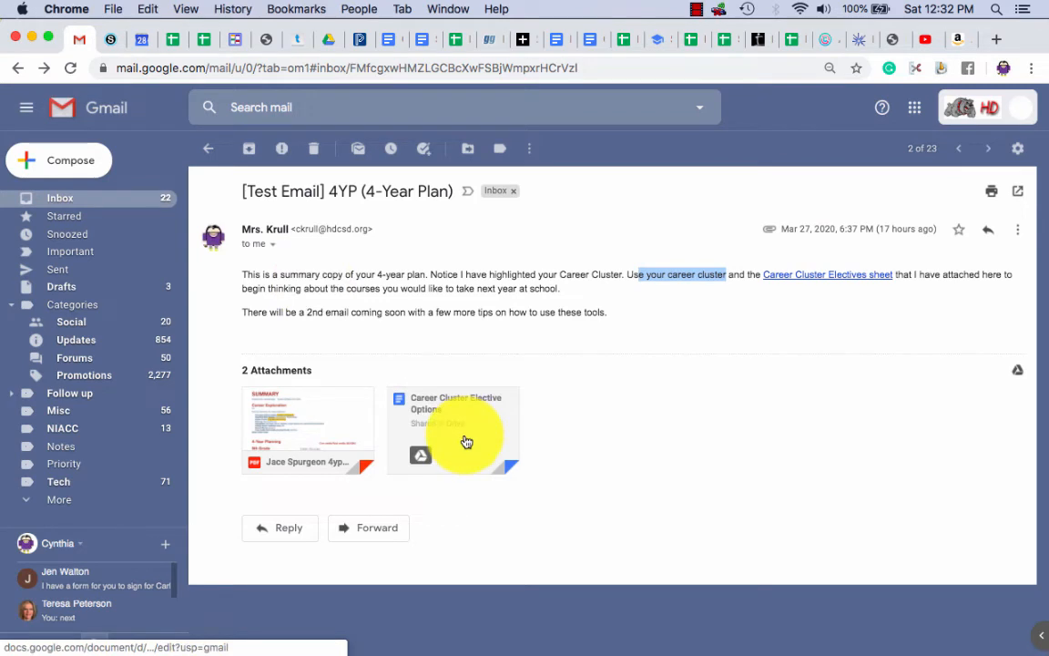
{"action": "left_click", "coordinate": [452, 430]}
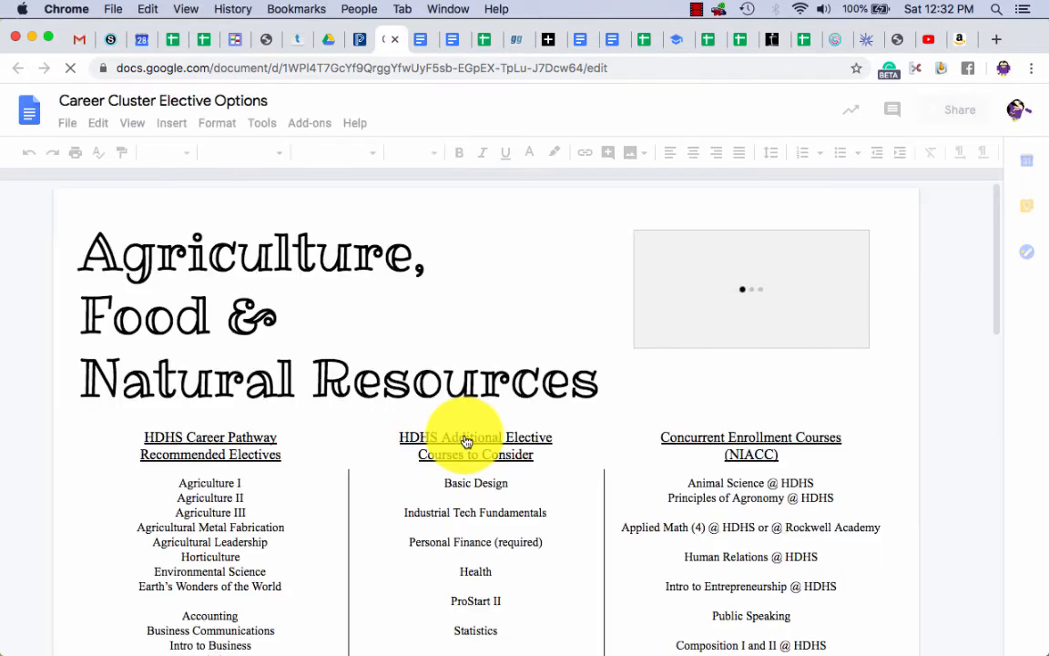
Scroll to the Education & Training page and its 'List of specific jobs' link.
{"action": "scroll", "scroll_direction": "down", "scroll_amount": 3}
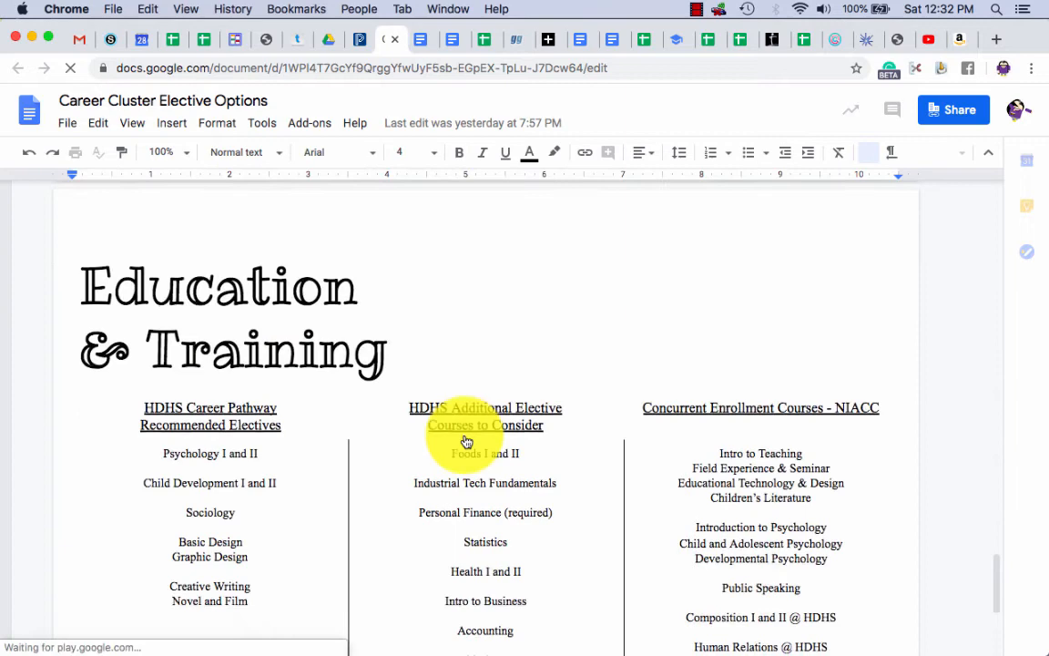
{"action": "scroll", "scroll_direction": "down", "scroll_amount": 3}
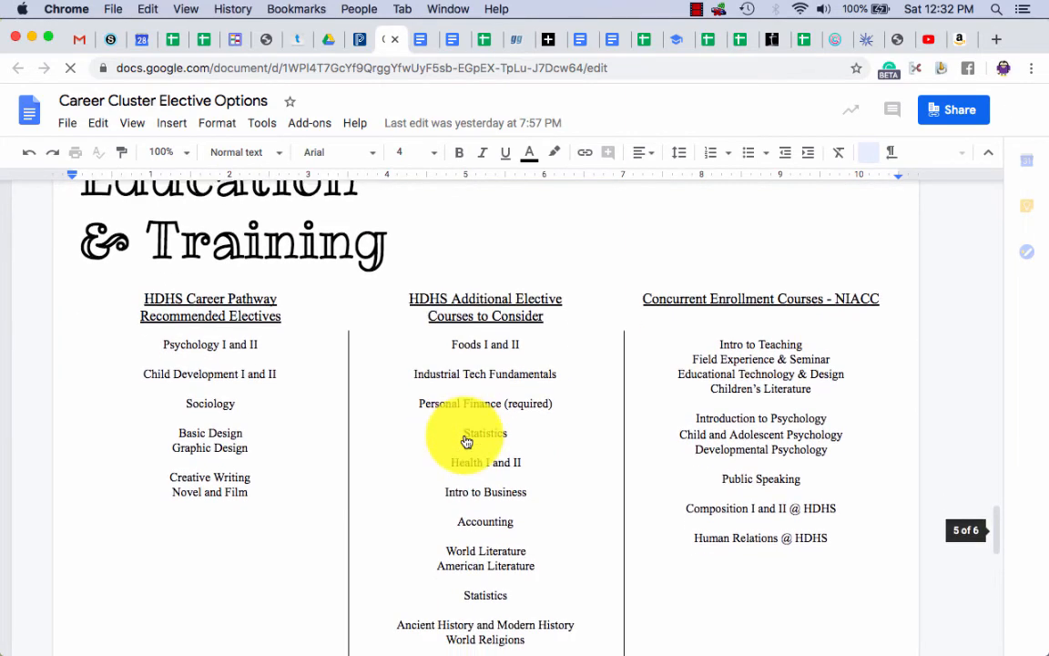
{"action": "scroll", "scroll_direction": "down", "scroll_amount": 3}
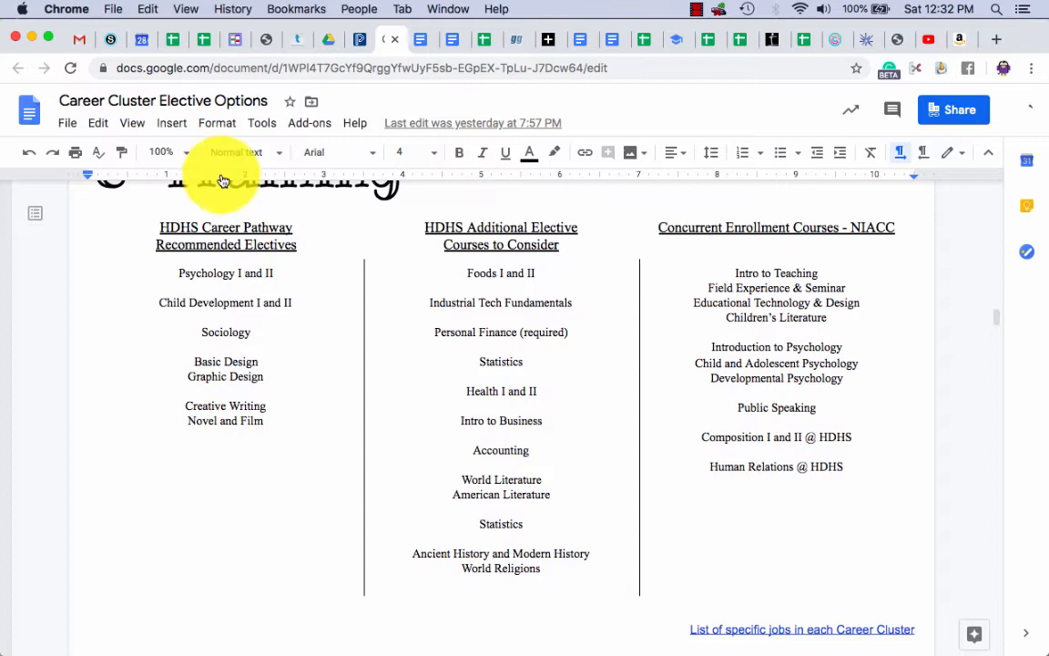
{"action": "mouse_move", "coordinate": [569, 307]}
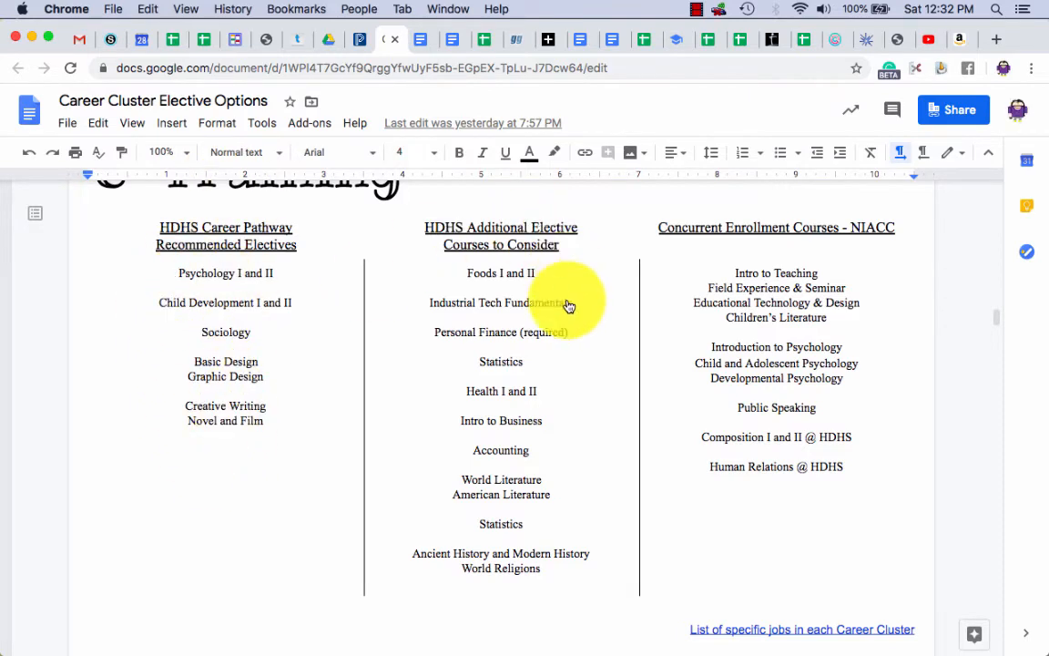
{"action": "mouse_move", "coordinate": [499, 480]}
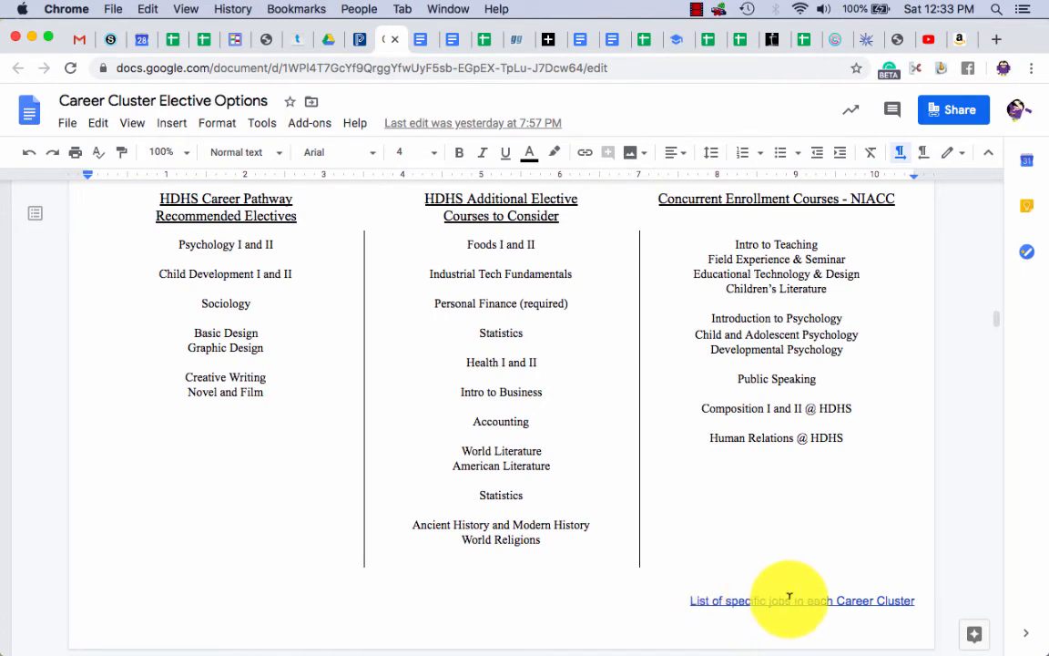
Follow the specific-jobs link and scroll to the Business, Management & Administration job list.
{"action": "left_click", "coordinate": [791, 601]}
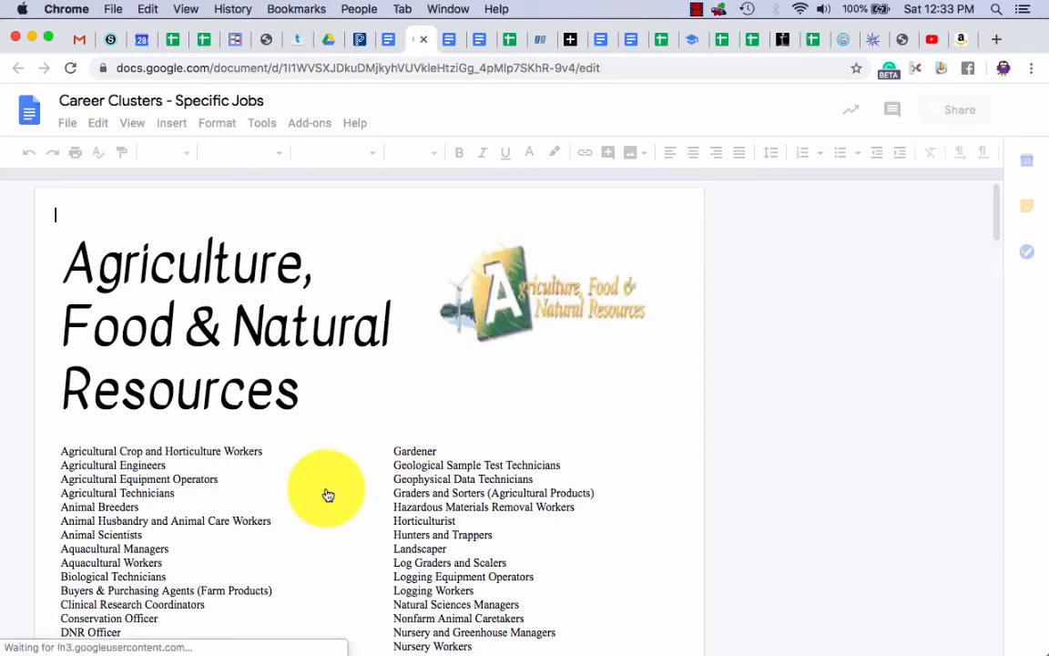
{"action": "scroll", "scroll_direction": "down", "scroll_amount": 3}
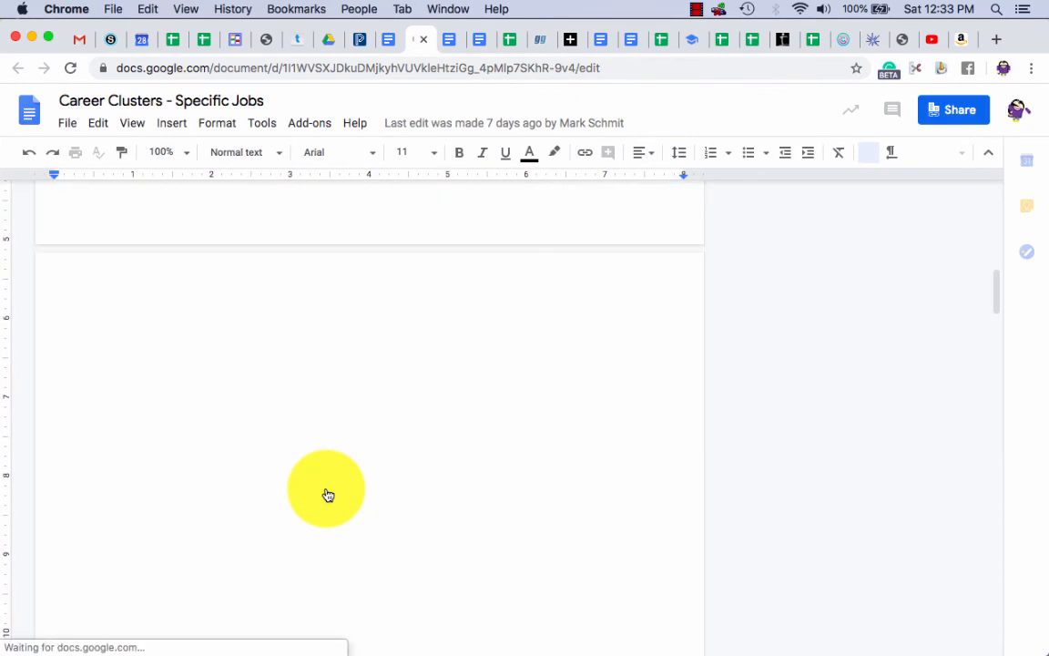
{"action": "scroll", "scroll_direction": "down", "scroll_amount": 3}
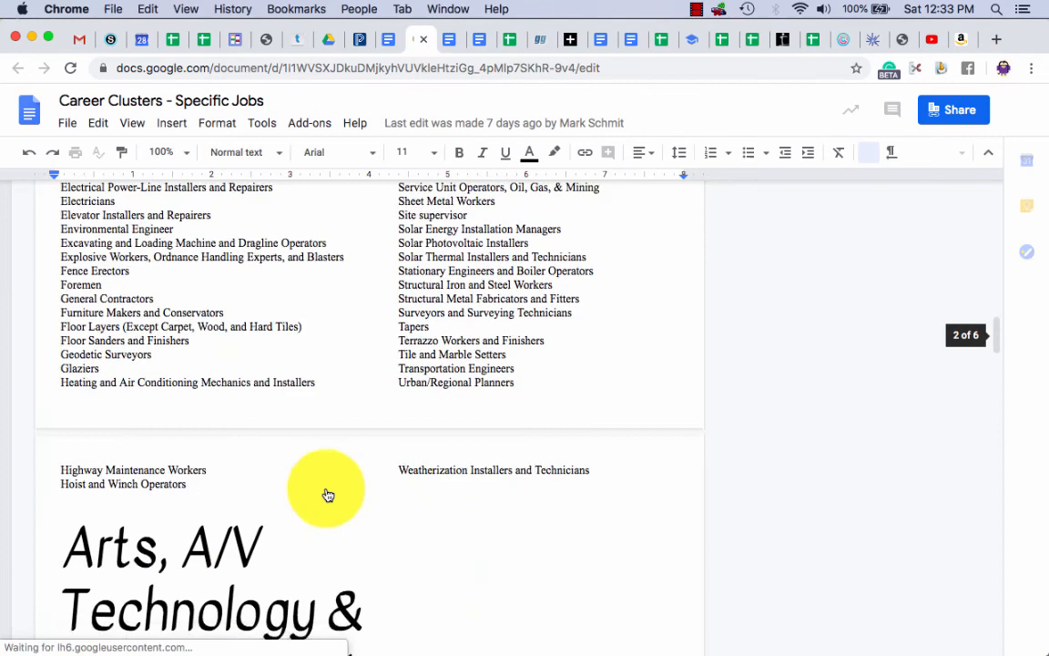
{"action": "scroll", "scroll_direction": "down", "scroll_amount": 3}
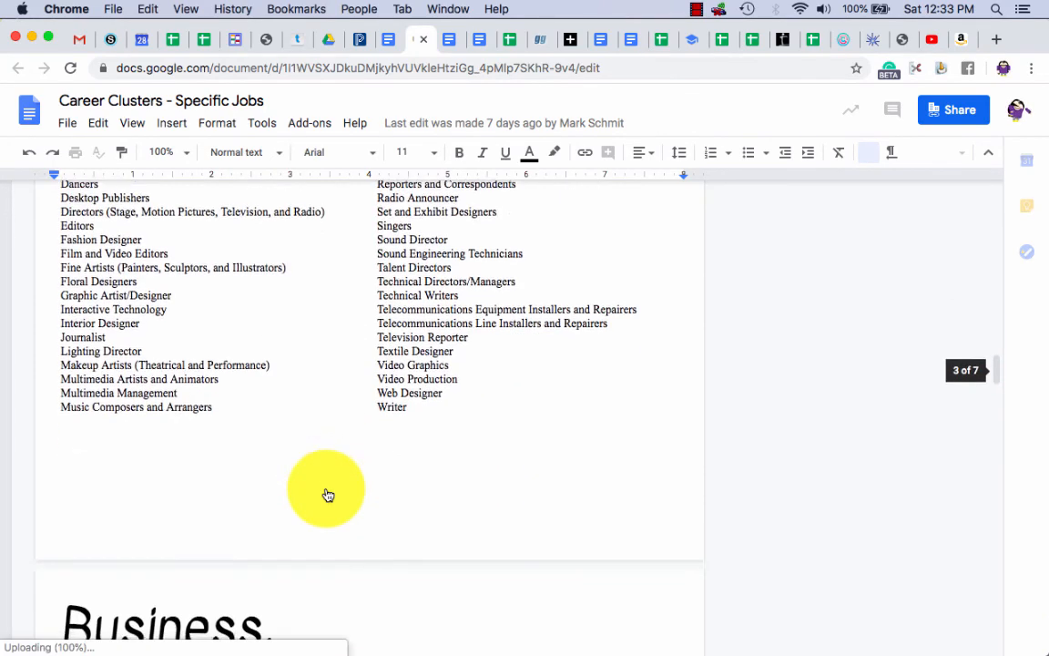
{"action": "scroll", "scroll_direction": "down", "scroll_amount": 3}
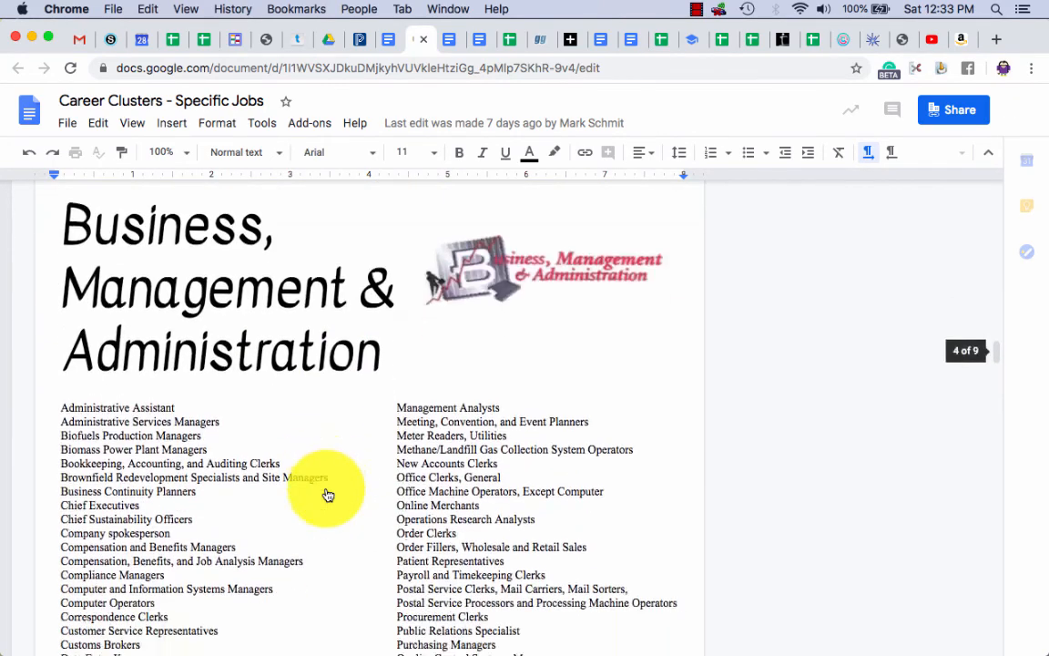
{"action": "scroll", "scroll_direction": "down", "scroll_amount": 3}
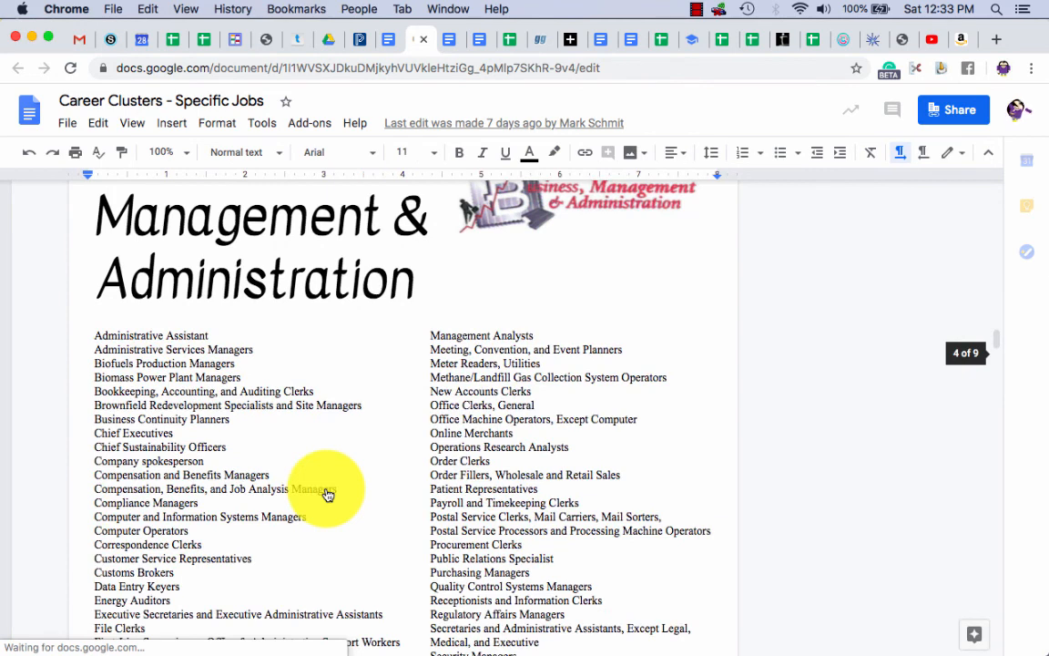